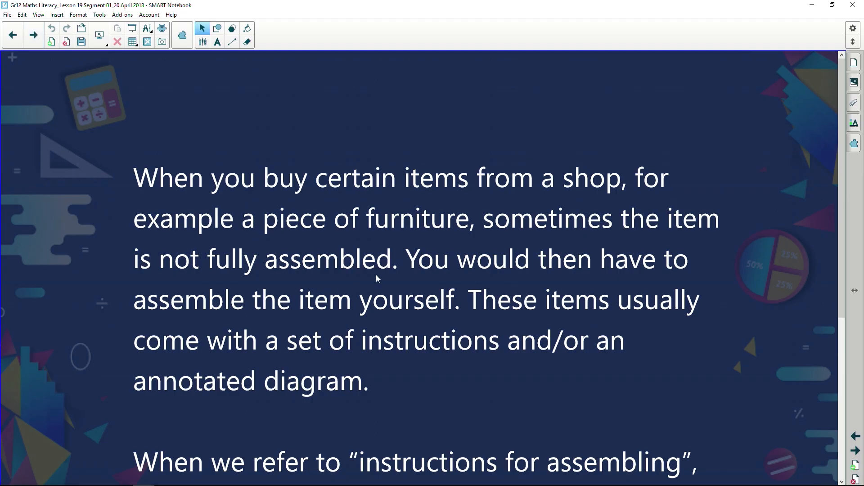
Step: Underline 'assembled' in orange and scroll down to the assembly definitions
left_click_drag(272, 282, 333, 283)
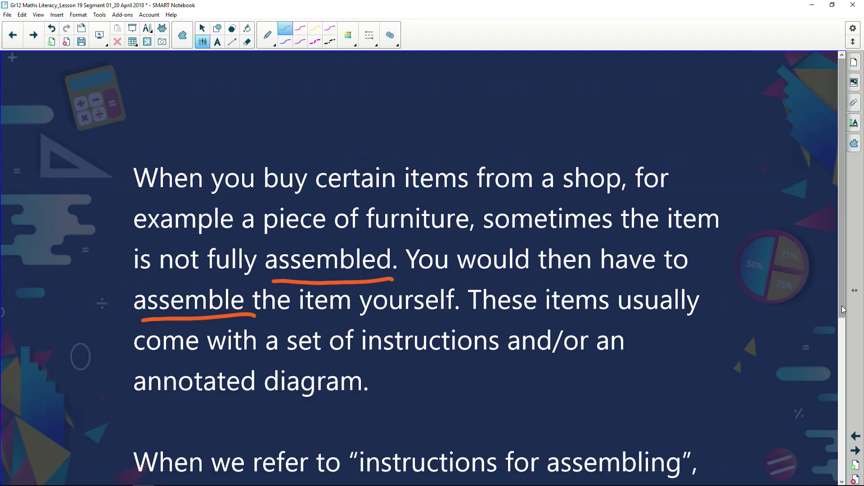
scroll("down", 3)
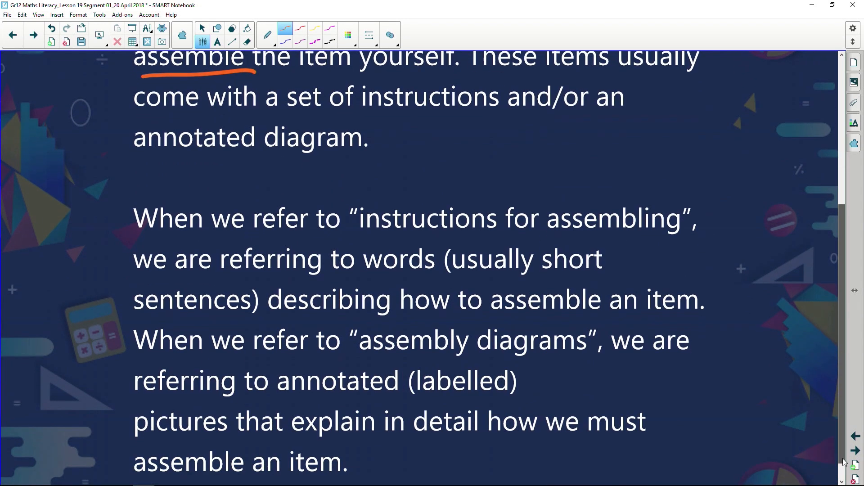
scroll("down", 3)
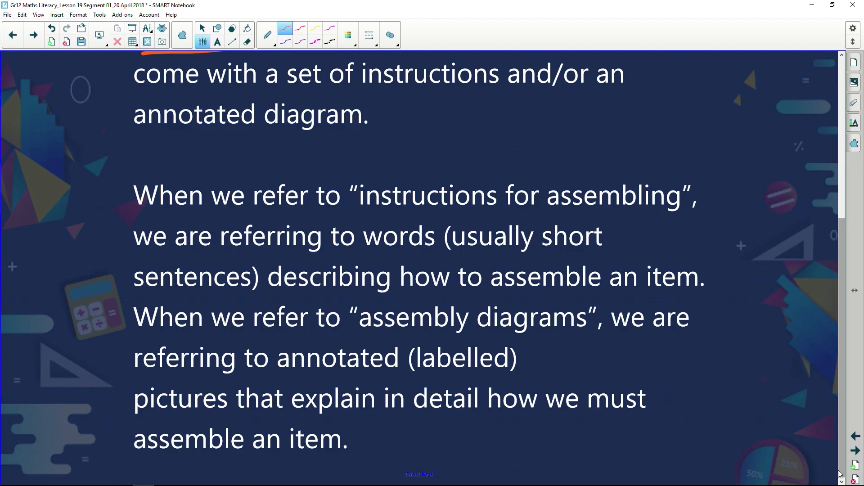
mouse_move(33, 35)
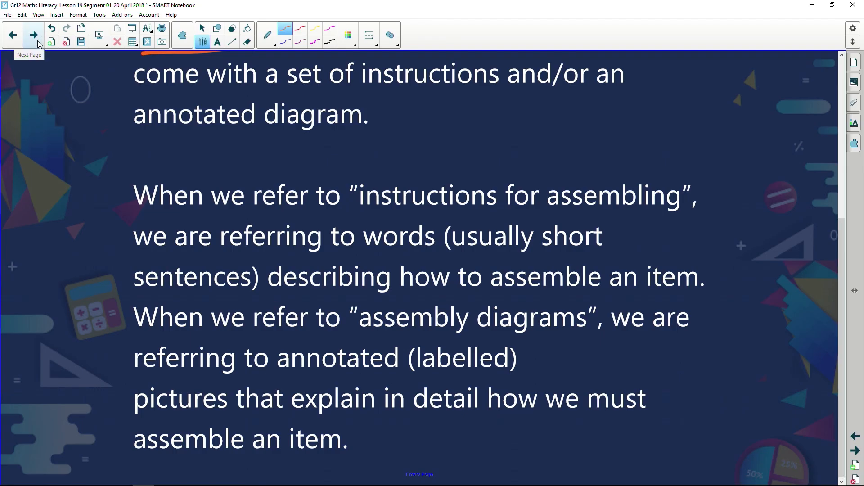
Step: Move to the matching-task slide and scroll down to the statements table
left_click(33, 35)
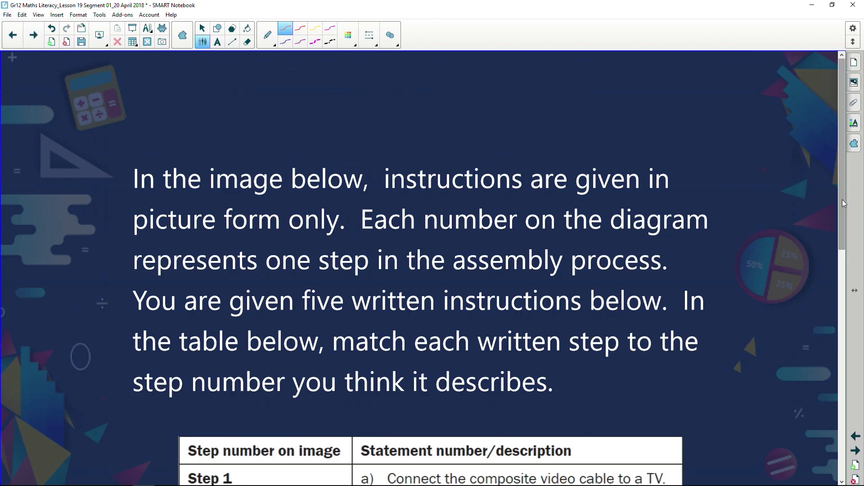
scroll("down", 3)
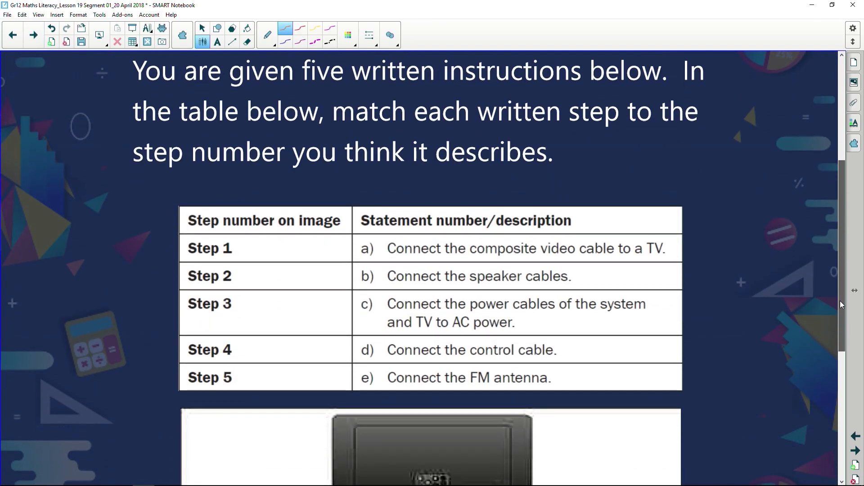
scroll("down", 3)
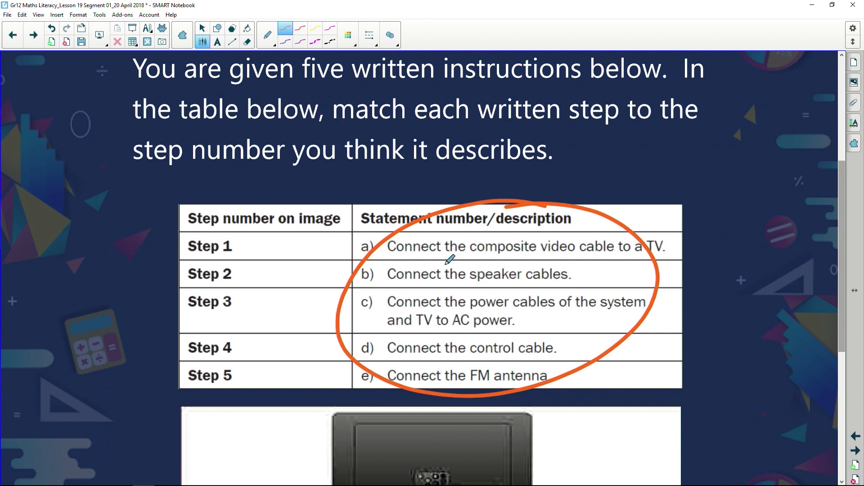
Step: Scroll down to the numbered TV, speaker and antenna assembly diagram
scroll("down", 3)
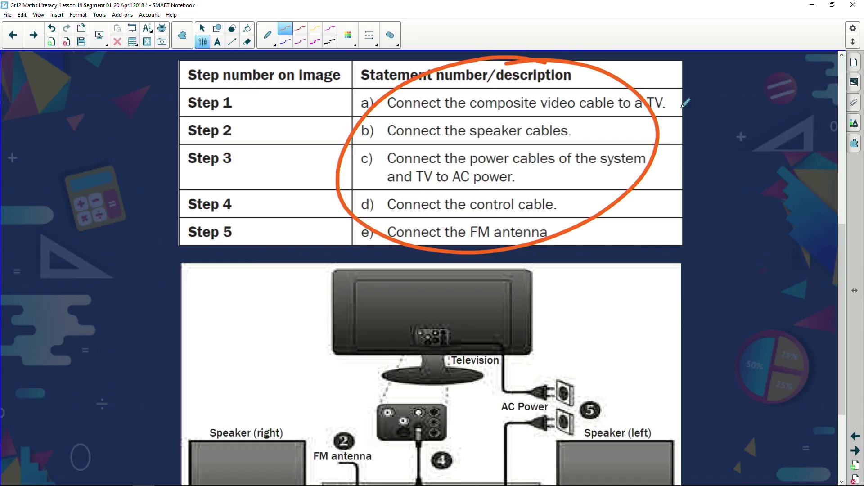
mouse_move(499, 163)
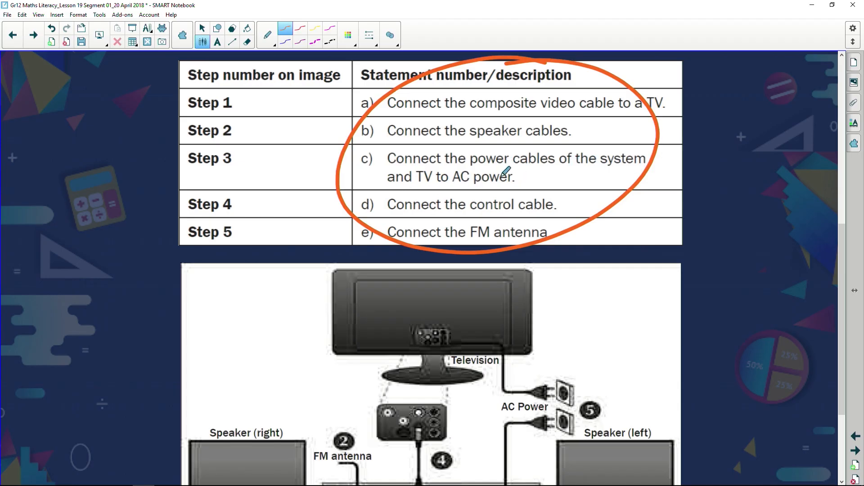
mouse_move(522, 190)
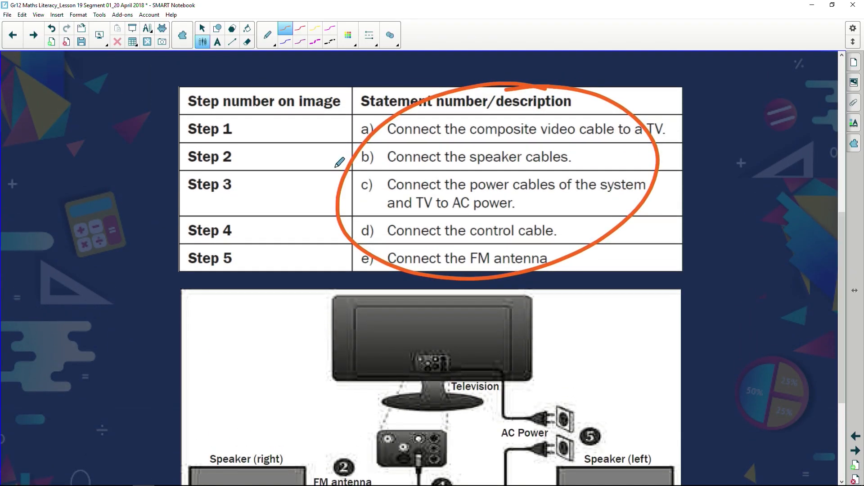
mouse_move(622, 164)
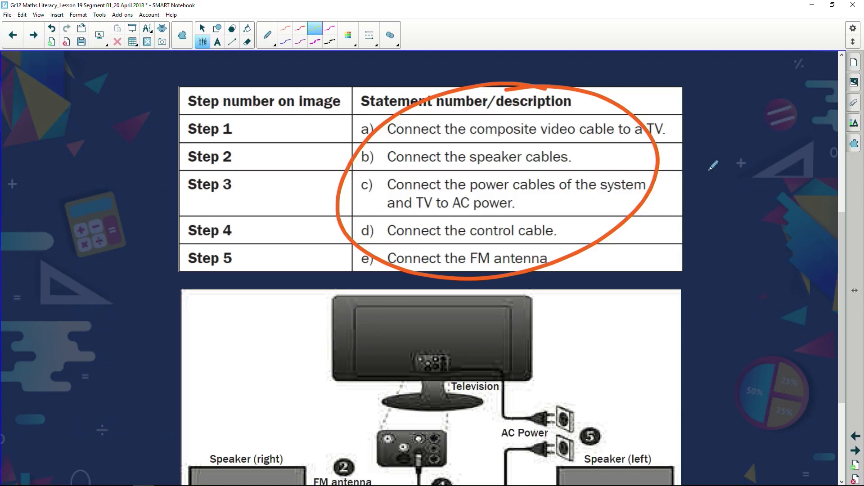
Step: Write yellow 1 beside the speaker-cables statement and 2 beside the FM antenna statement
left_click_drag(711, 171, 719, 160)
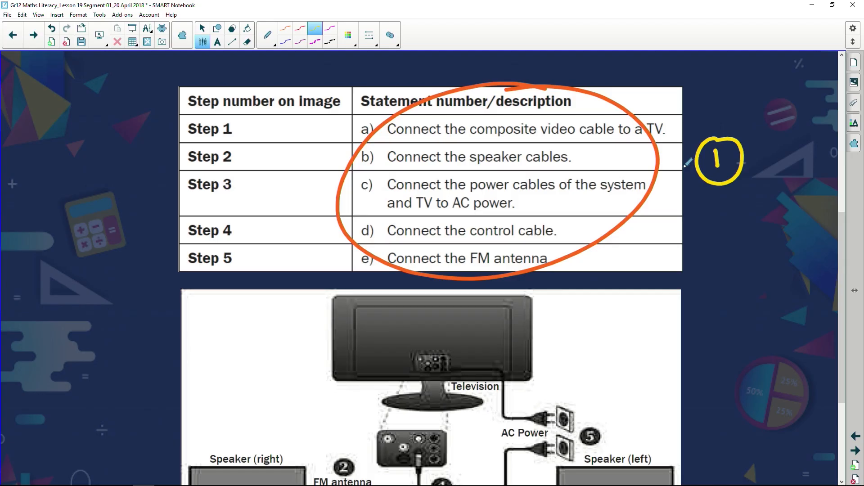
scroll("down", 3)
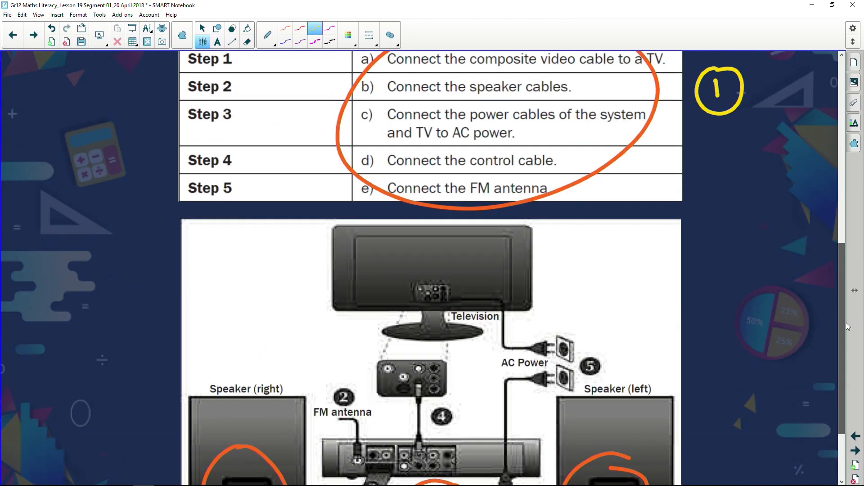
scroll("down", 3)
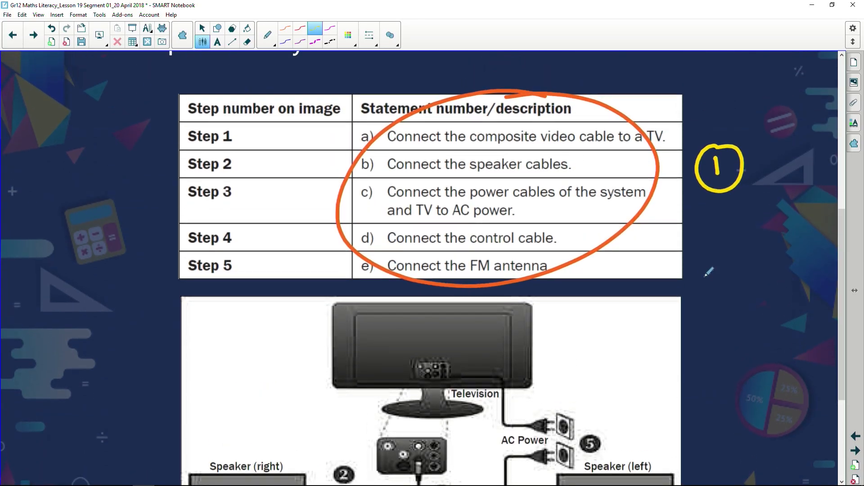
left_click_drag(701, 259, 722, 281)
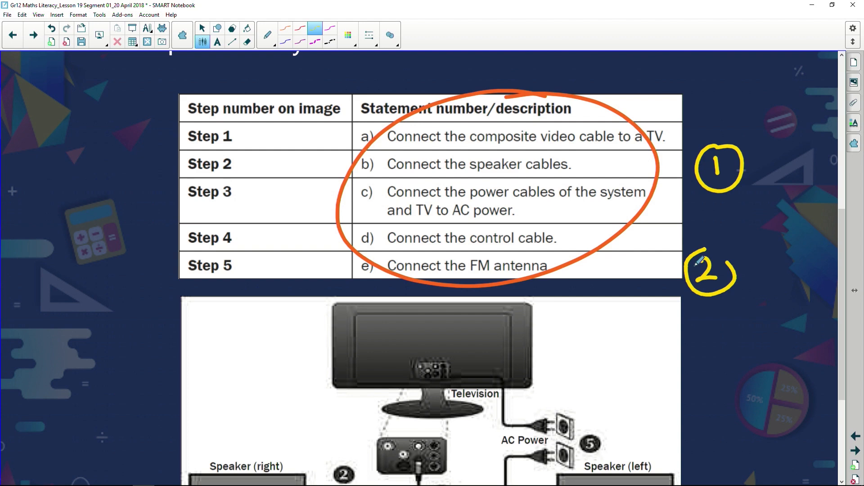
scroll("down", 3)
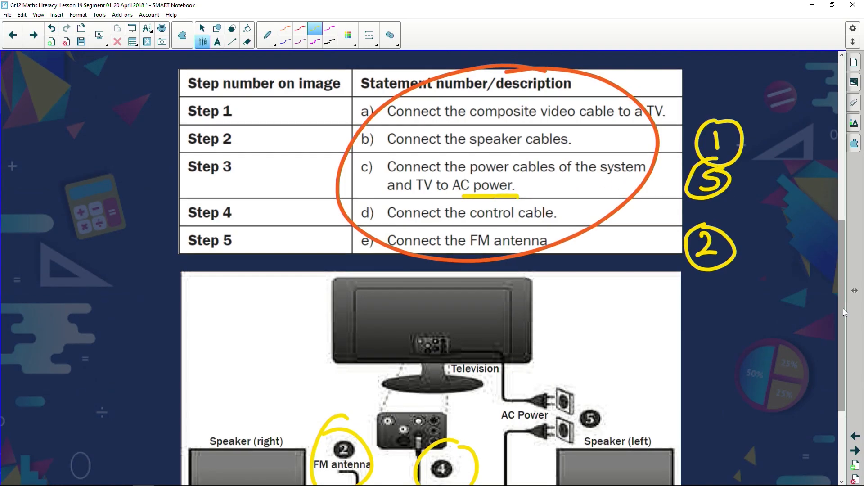
Step: Scroll through the completed answers table, then move on to the plug-wiring slide
scroll("down", 3)
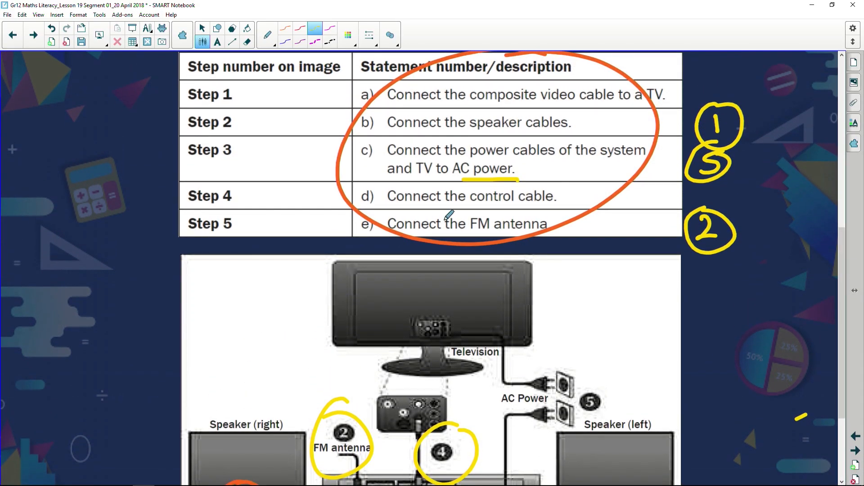
scroll("down", 3)
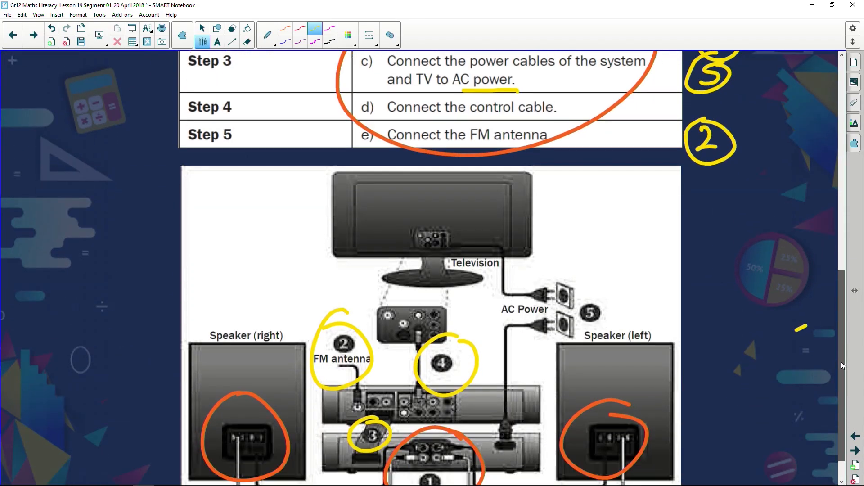
scroll("down", 3)
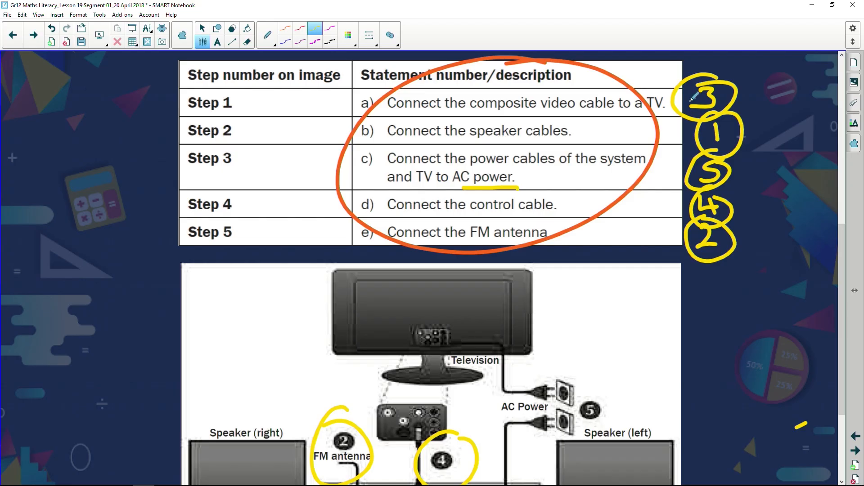
left_click(33, 35)
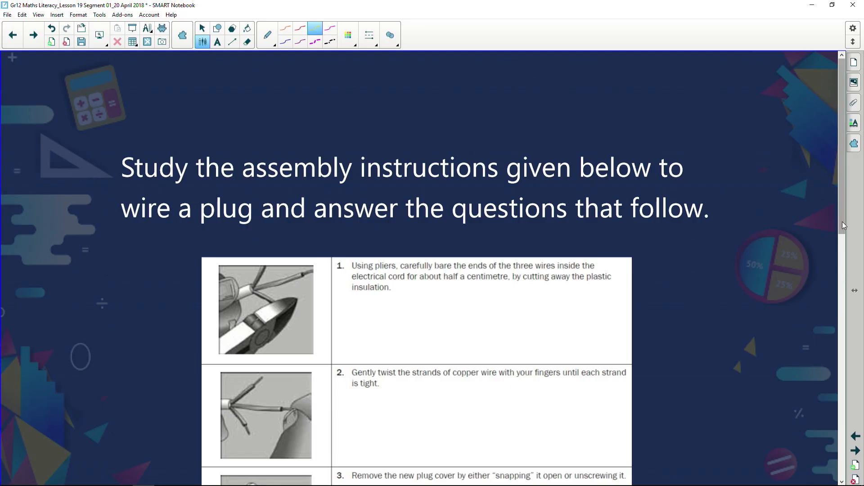
scroll("down", 3)
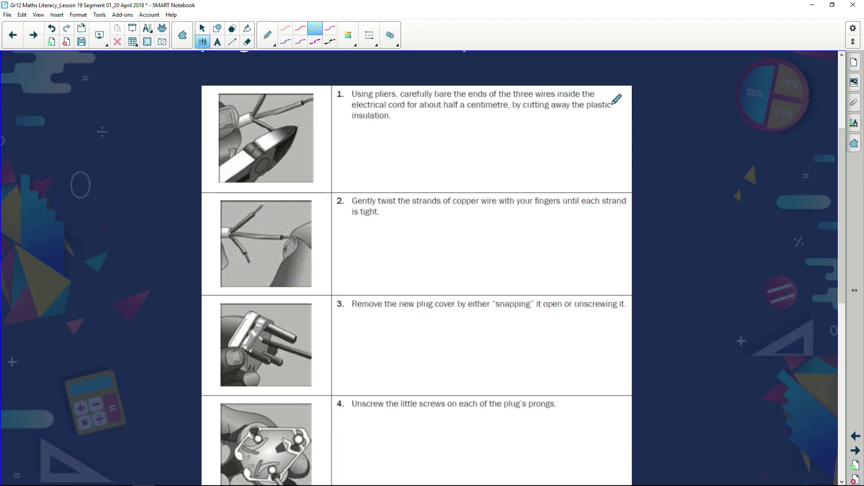
mouse_move(449, 112)
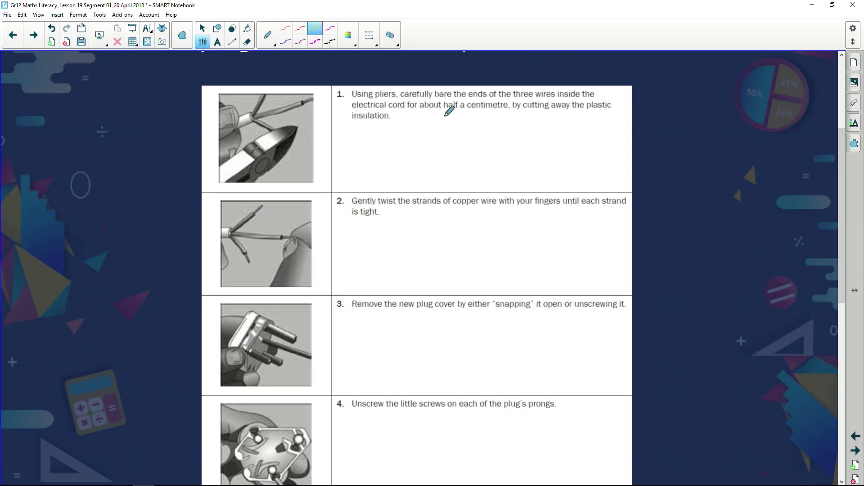
mouse_move(515, 108)
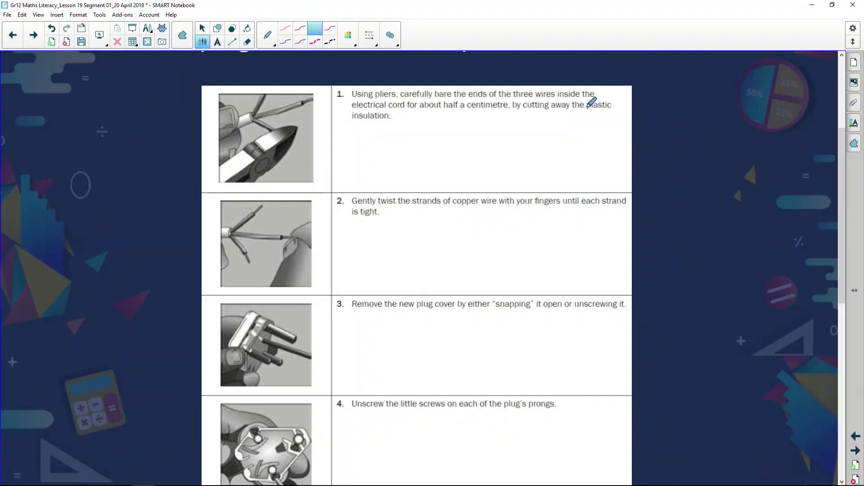
mouse_move(510, 223)
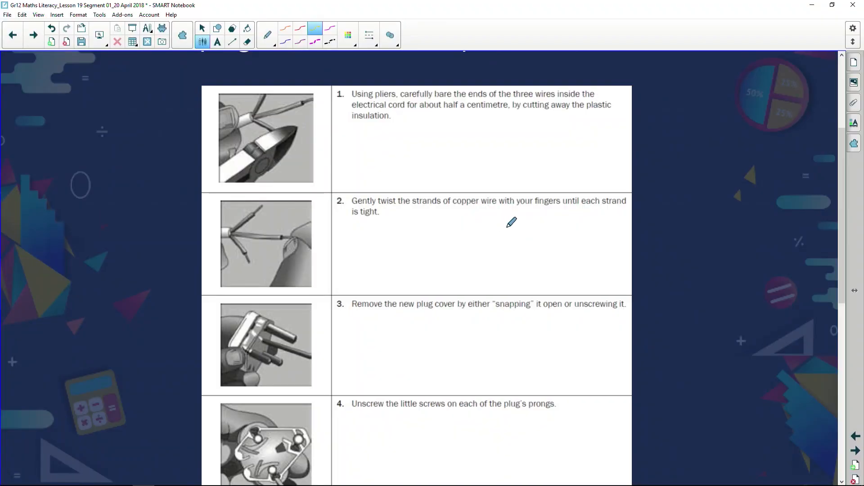
mouse_move(588, 220)
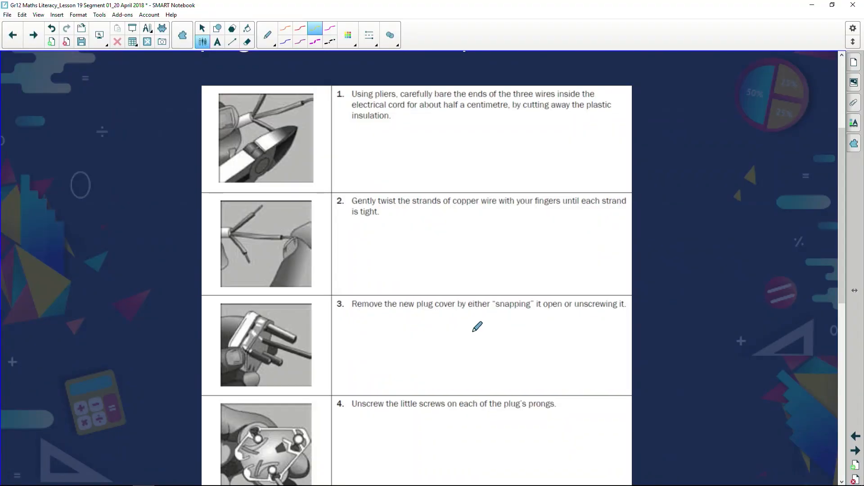
mouse_move(546, 324)
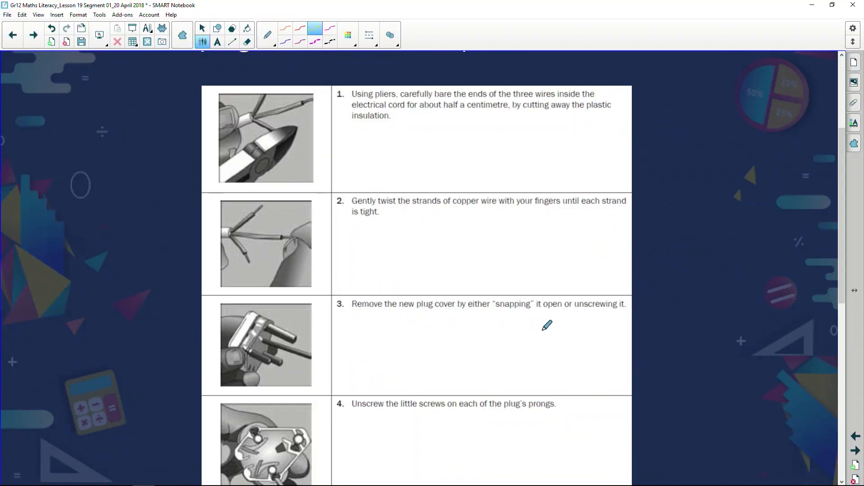
mouse_move(615, 321)
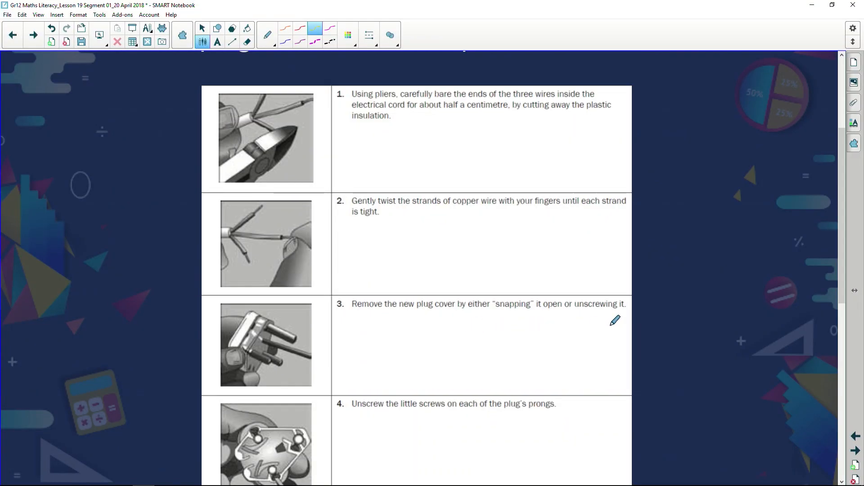
scroll("down", 3)
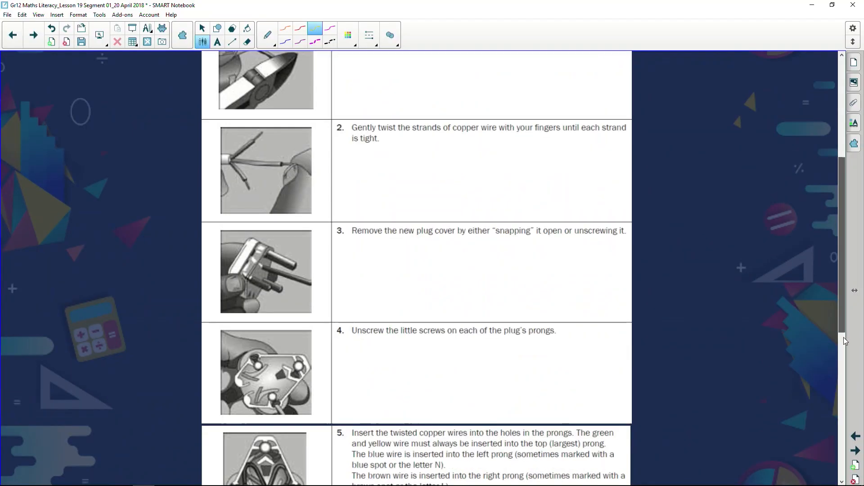
scroll("down", 3)
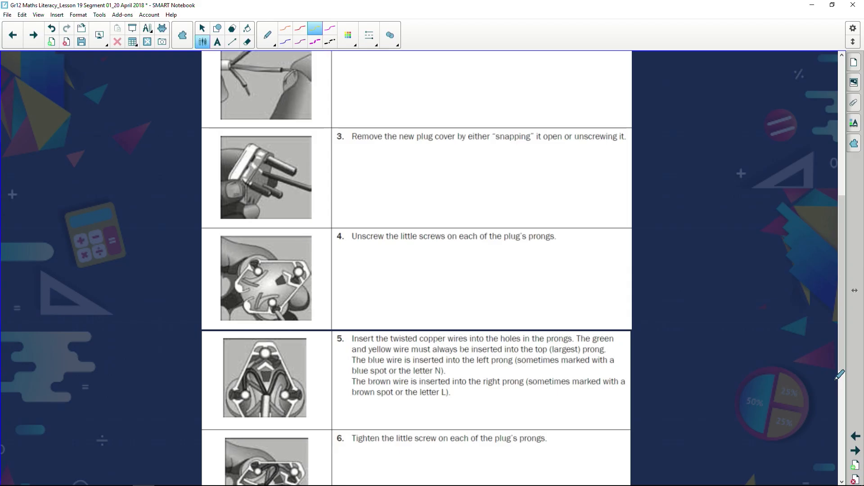
Step: Underline 'green and yellow wire' in yellow, and 'blue wire' with 'left prong' in orange
left_click_drag(535, 356, 603, 358)
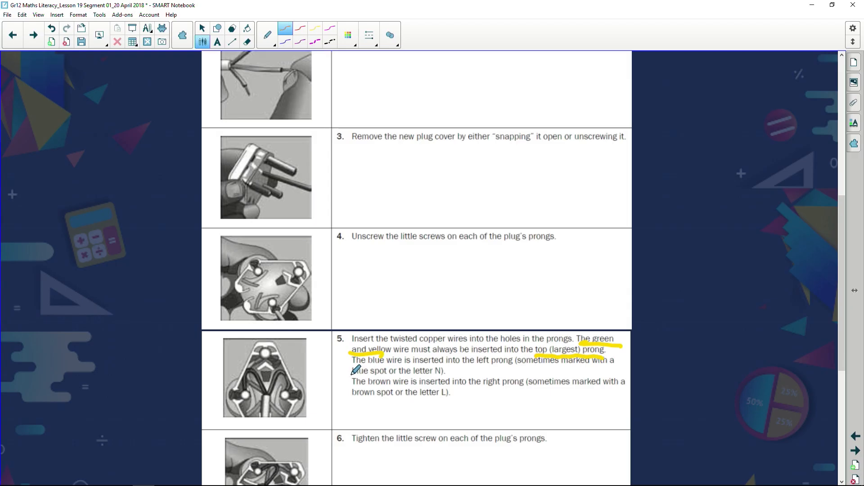
left_click_drag(349, 363, 409, 363)
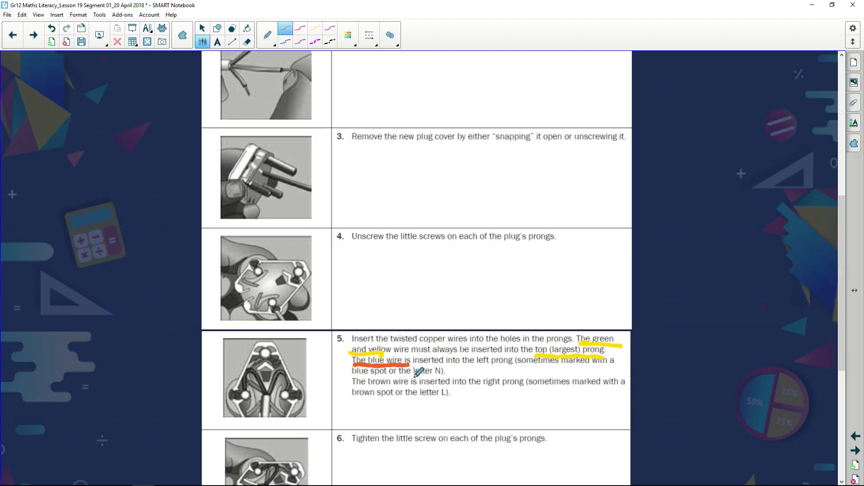
left_click_drag(471, 365, 499, 366)
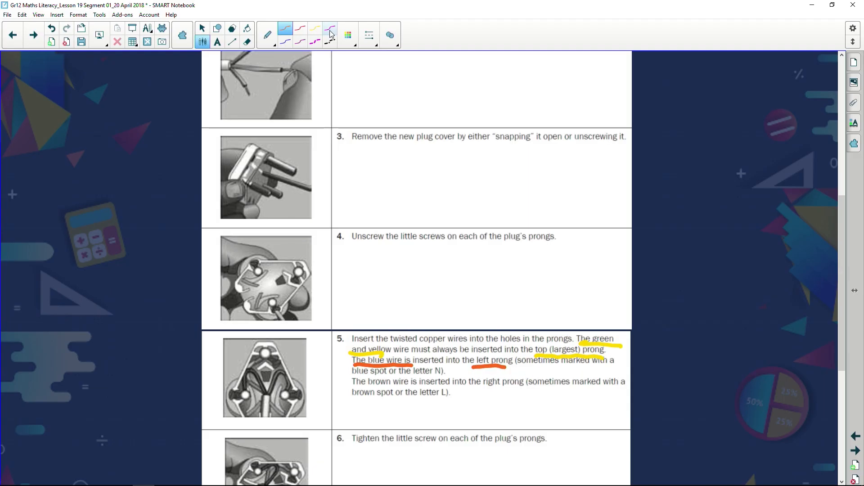
Step: Switch the ink to magenta and scroll down to steps 6–8 and the questions
left_click(329, 29)
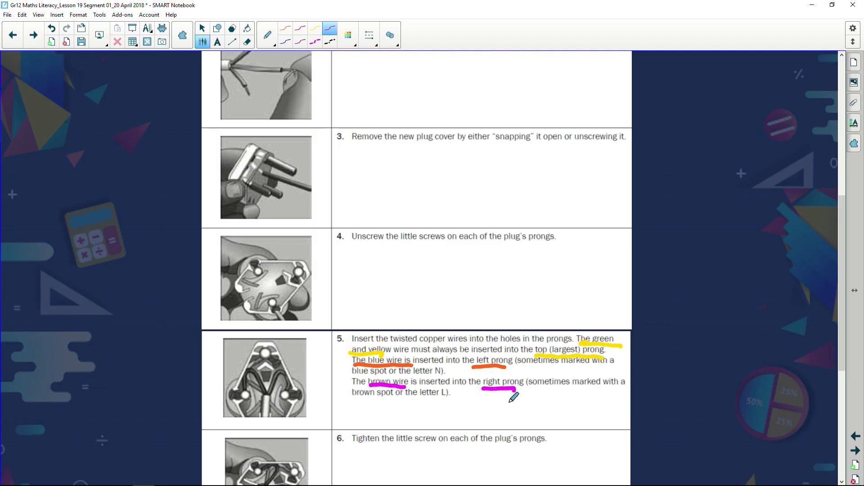
scroll("down", 3)
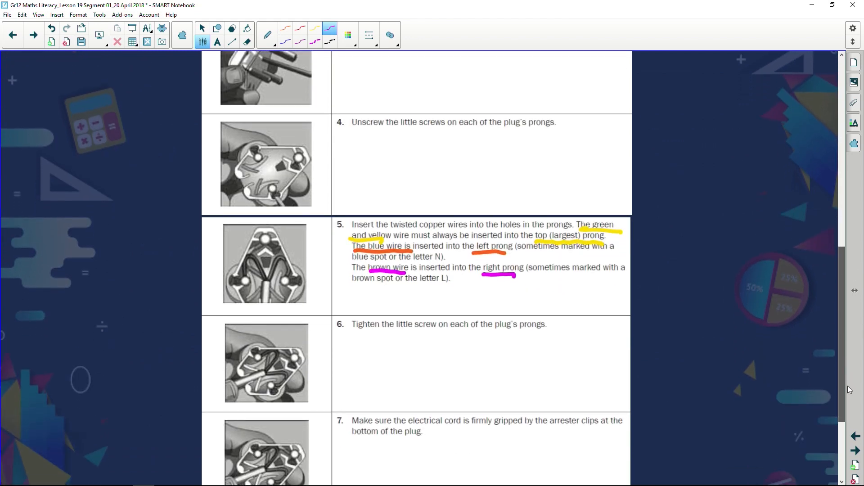
scroll("down", 3)
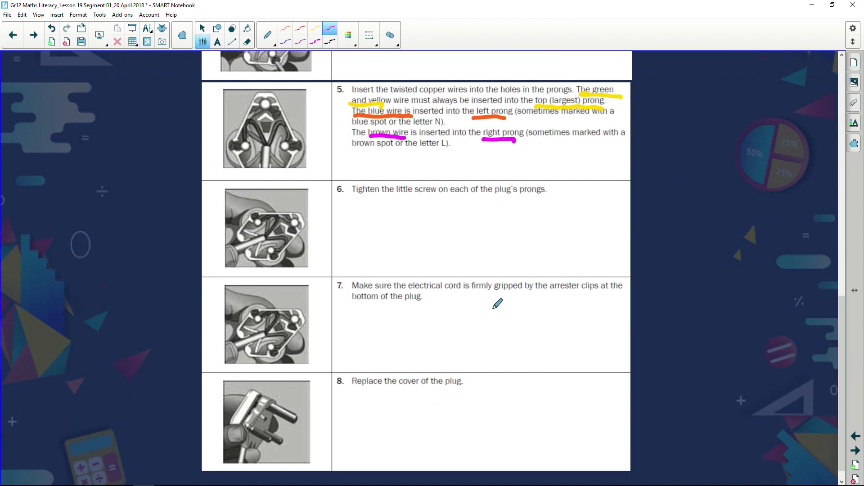
mouse_move(591, 296)
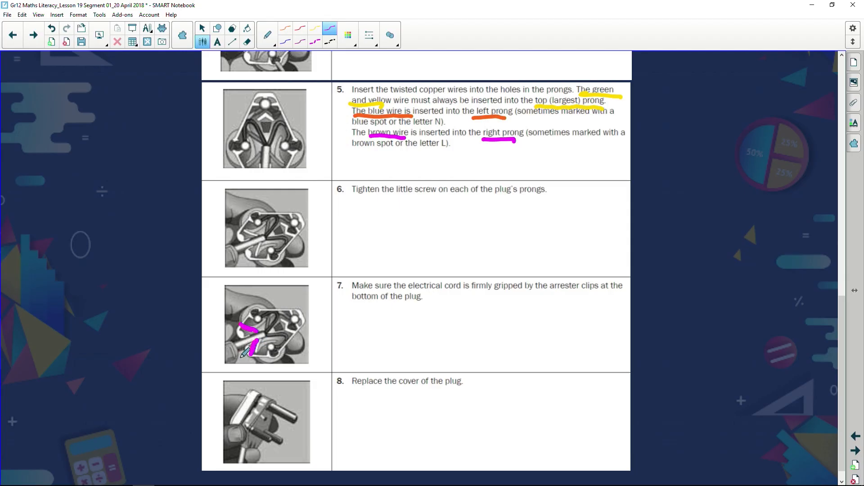
mouse_move(427, 396)
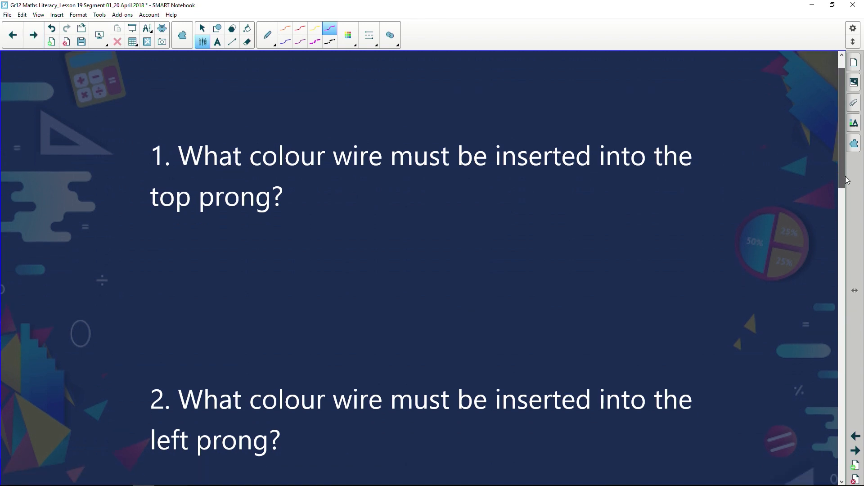
Step: Scroll through the four wire questions, then return to the plug-wiring instructions page
scroll("down", 3)
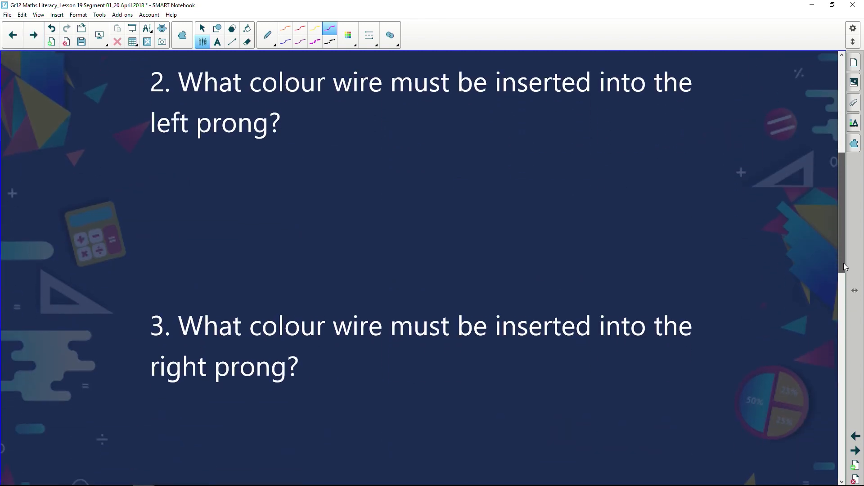
scroll("down", 3)
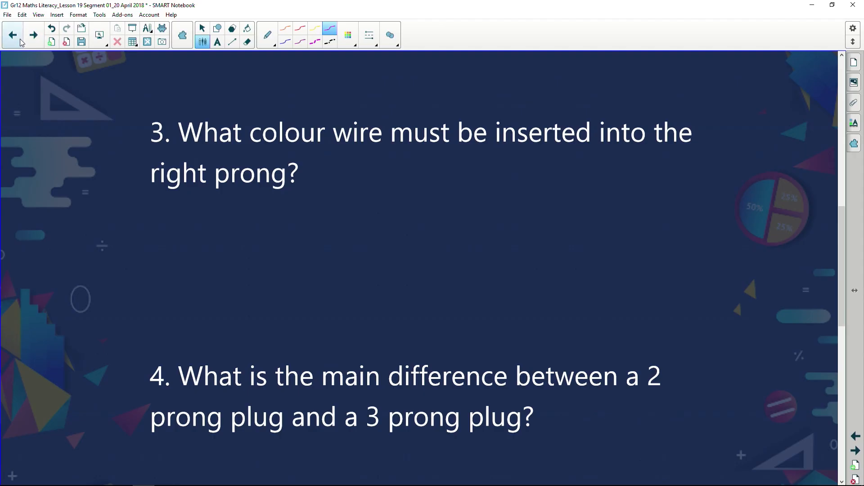
mouse_move(12, 35)
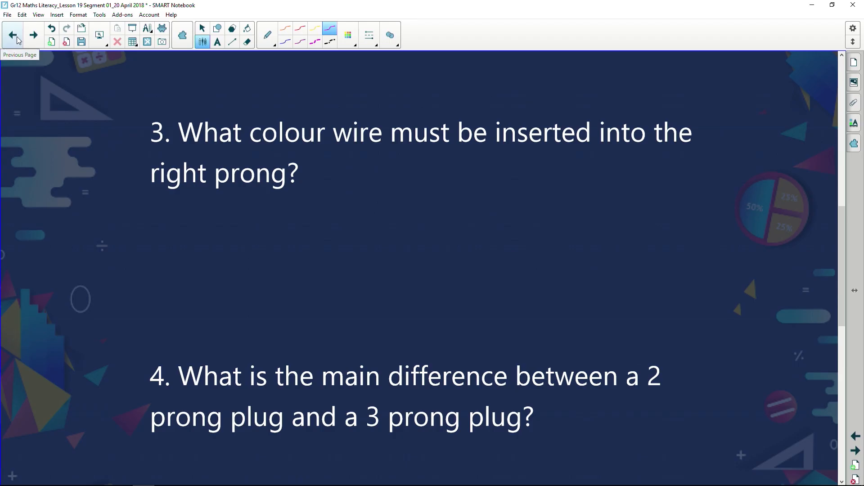
left_click(11, 35)
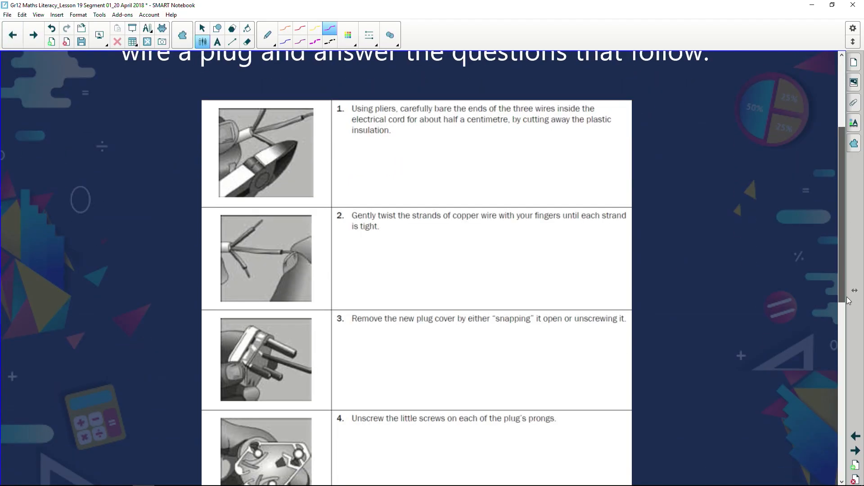
Step: Scroll over the annotated step 5, then move to the origami dog folding slide
scroll("down", 3)
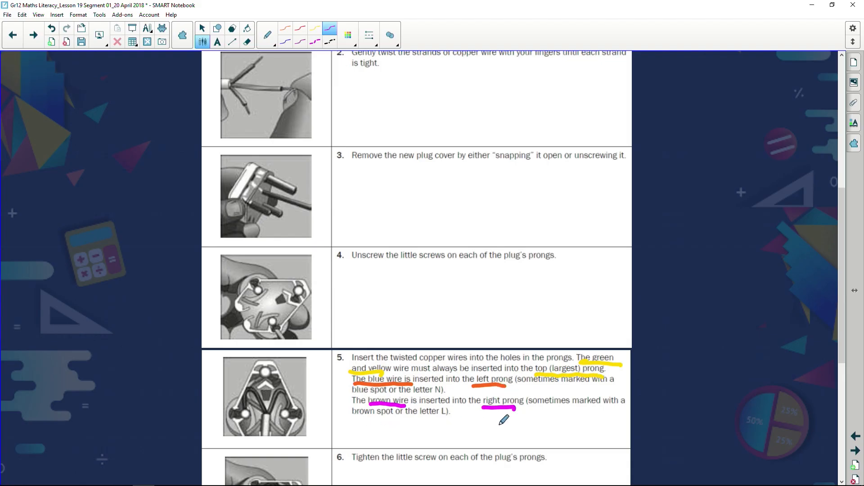
mouse_move(484, 419)
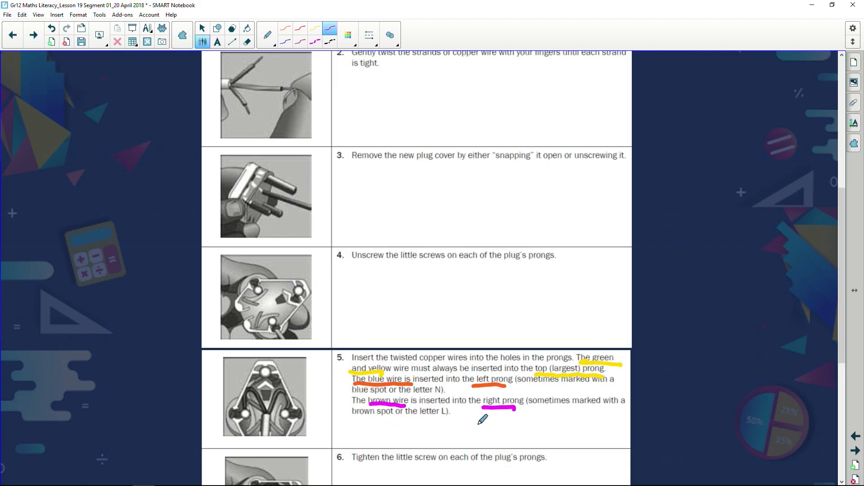
left_click(32, 35)
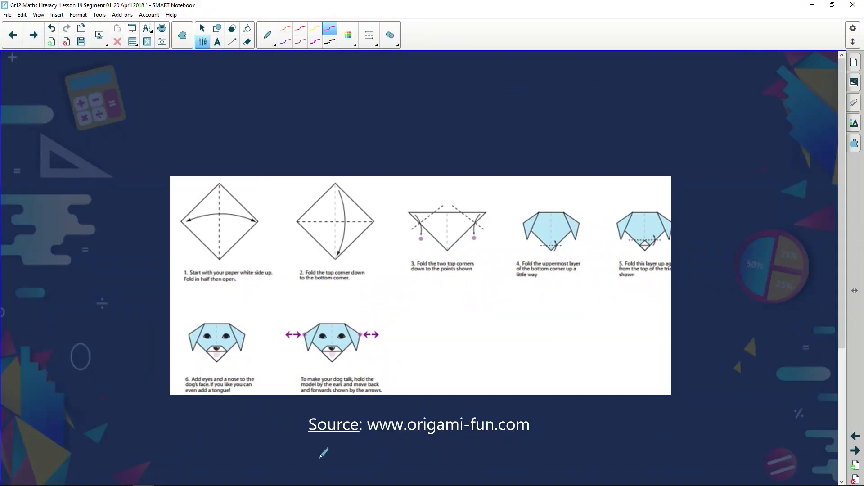
Step: Underline the origami-fun.com source link in magenta and scroll down to the Summary slide
left_click_drag(320, 454, 529, 452)
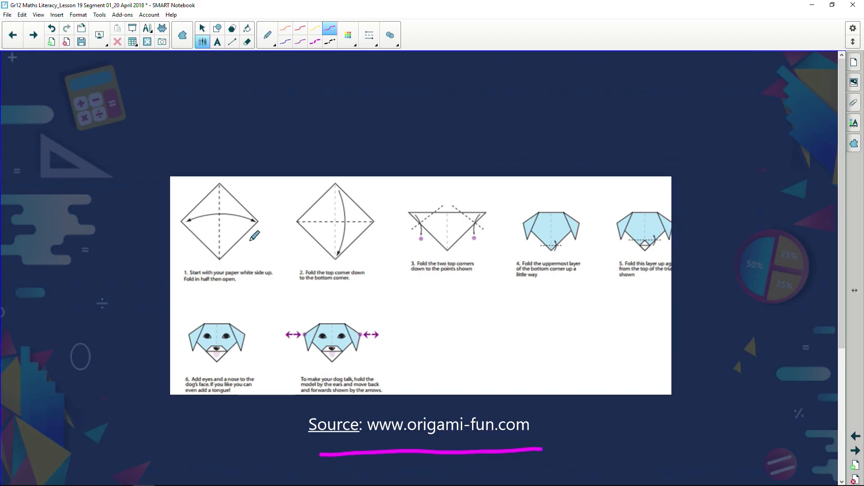
mouse_move(322, 323)
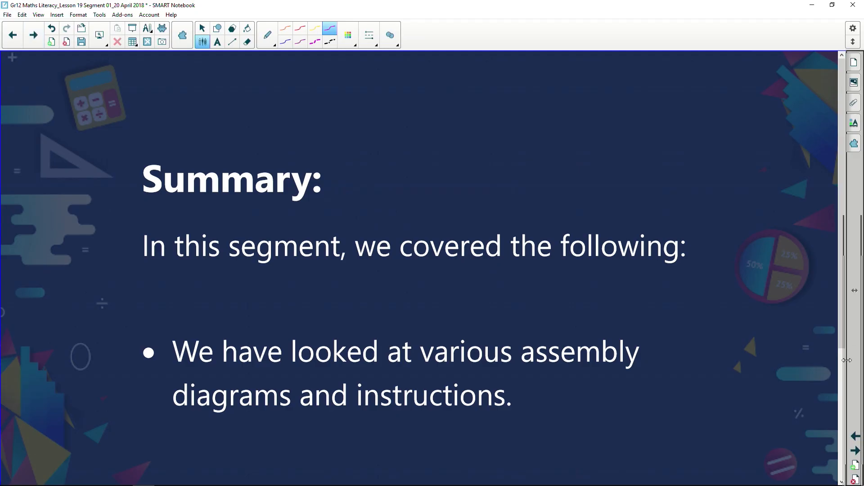
scroll("down", 3)
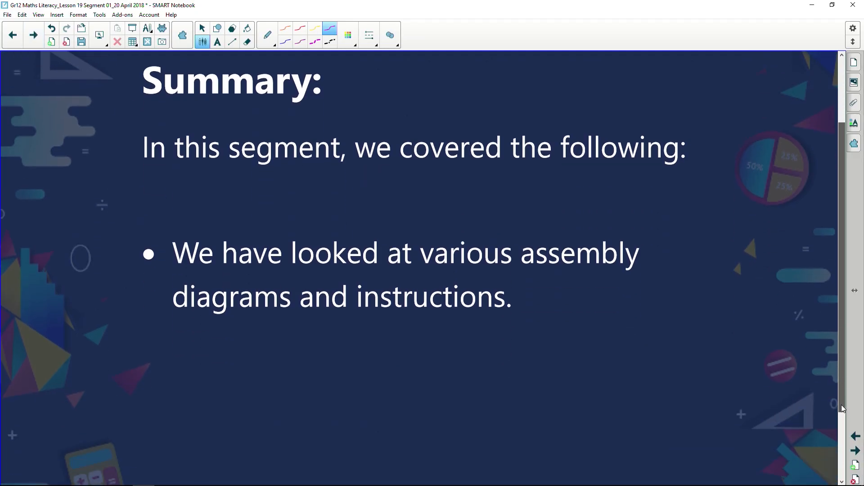